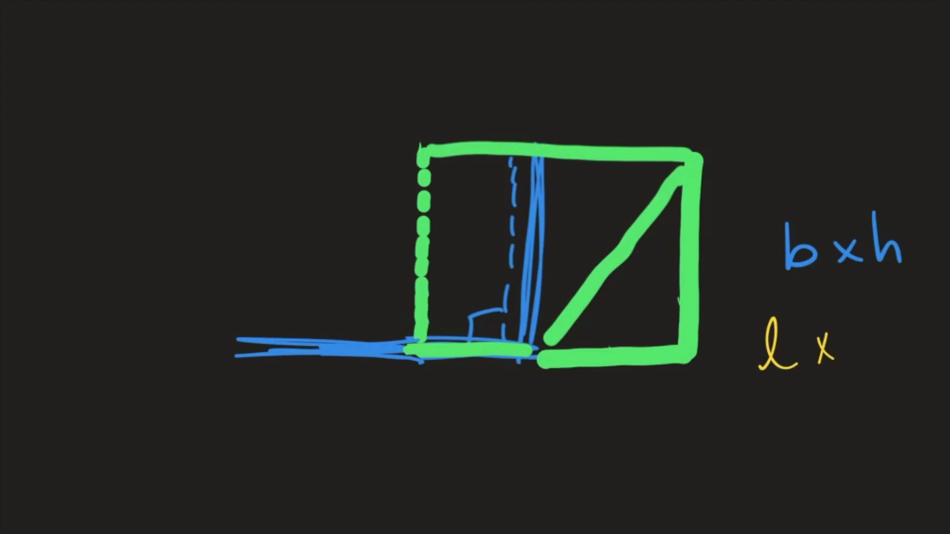
pyautogui.write('w')
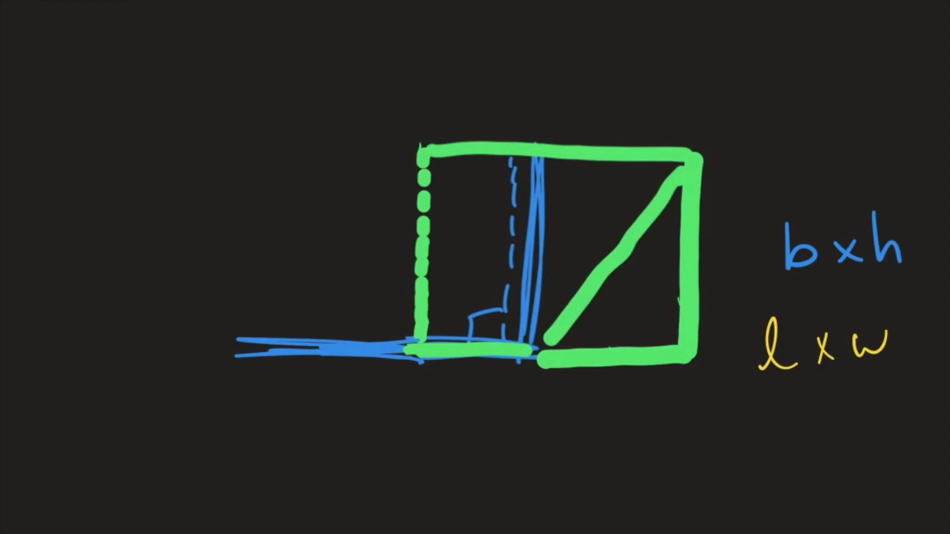